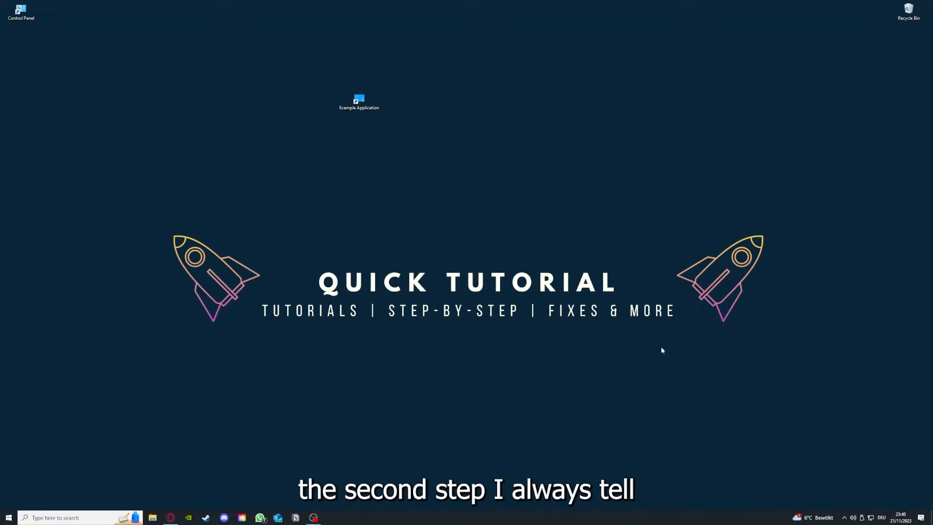
Launch the example application from its desktop shortcut and close it again
{"action": "left_click", "coordinate": [359, 101]}
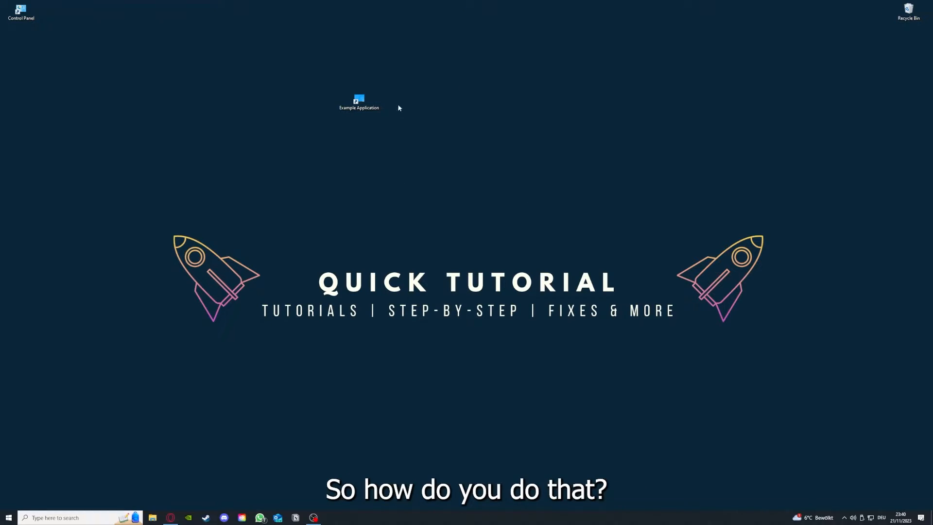
{"action": "mouse_move", "coordinate": [477, 136]}
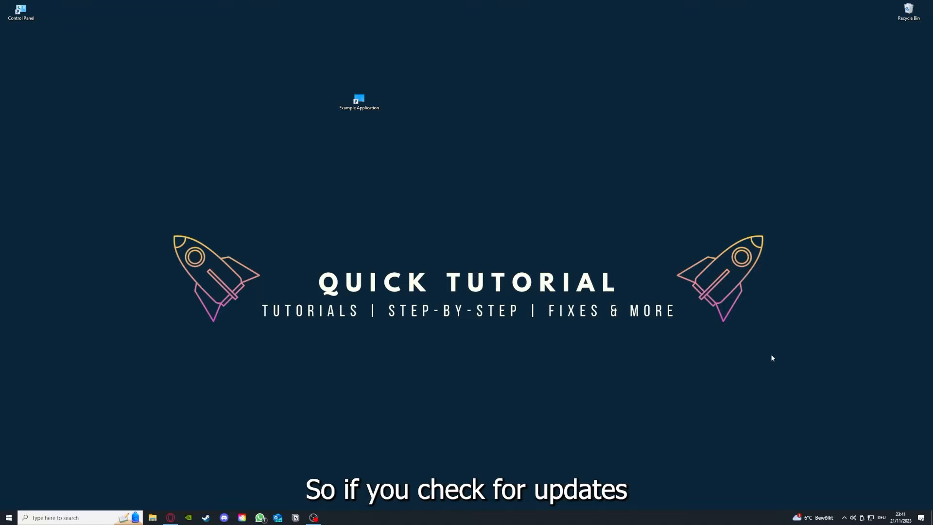
{"action": "mouse_move", "coordinate": [309, 84]}
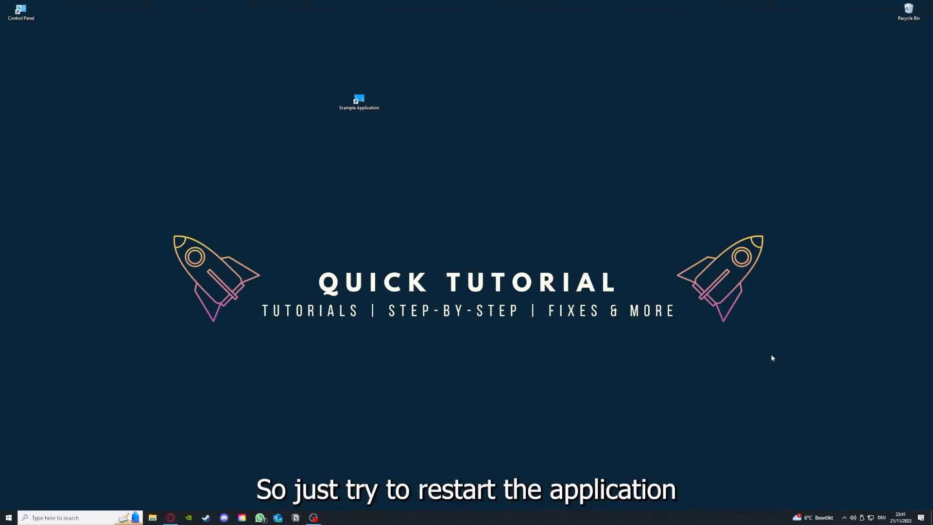
{"action": "double_click", "coordinate": [359, 100]}
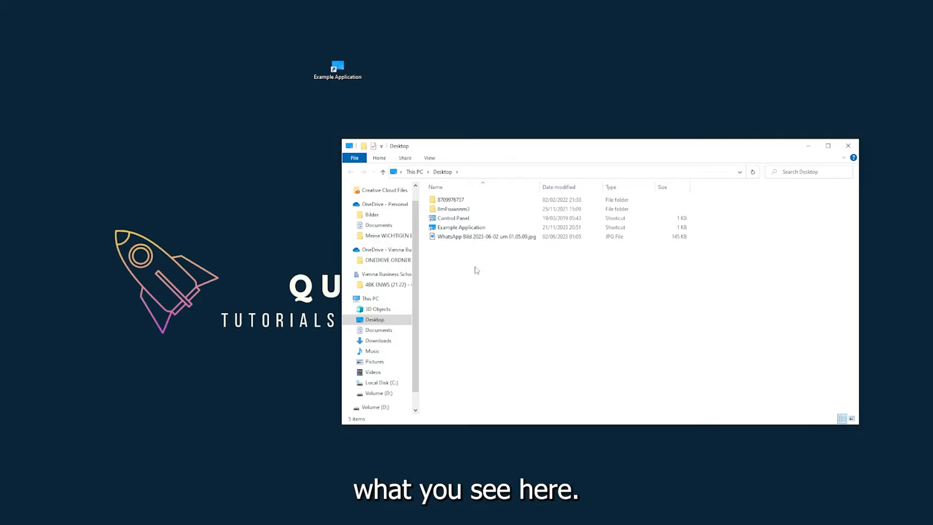
{"action": "mouse_move", "coordinate": [760, 165]}
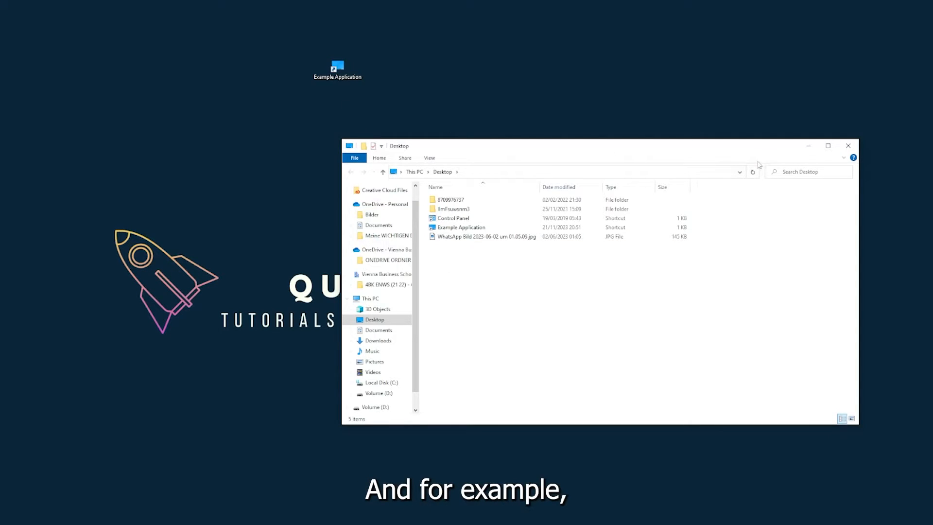
{"action": "mouse_move", "coordinate": [712, 158]}
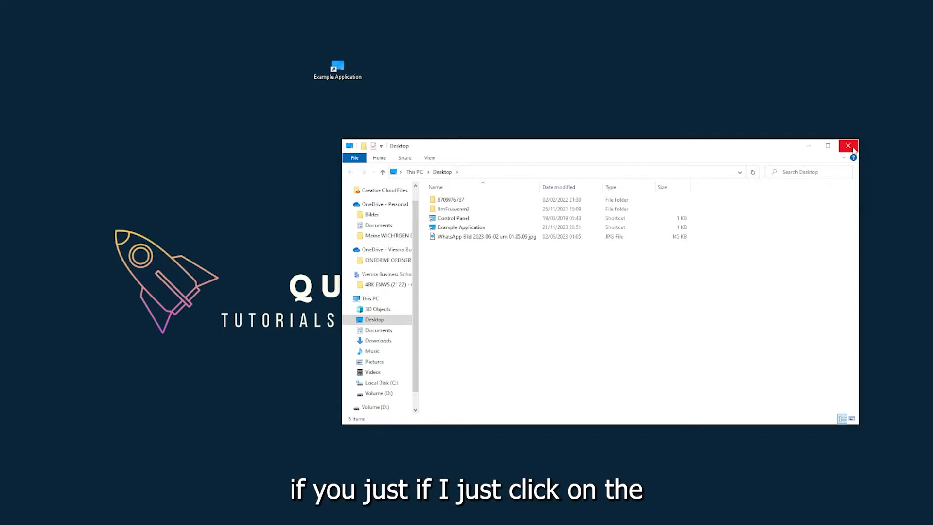
{"action": "mouse_move", "coordinate": [848, 146]}
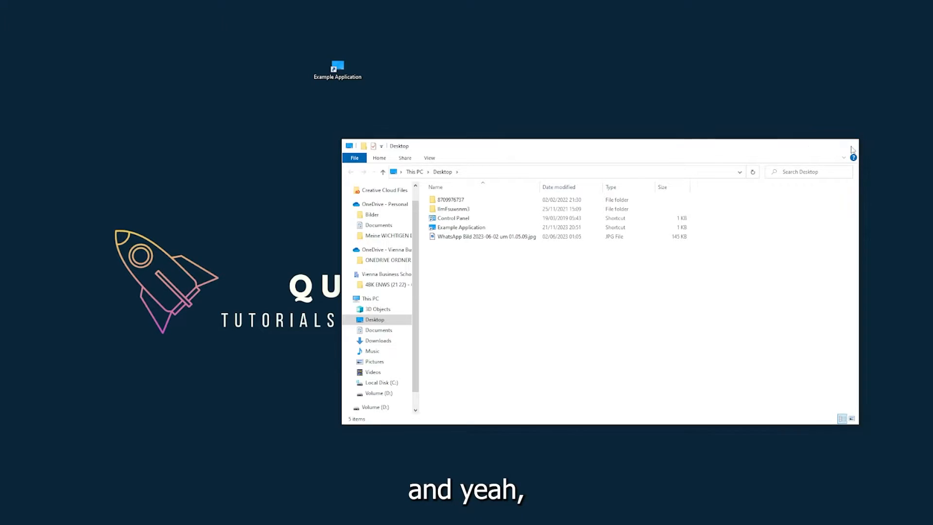
{"action": "left_click", "coordinate": [852, 146]}
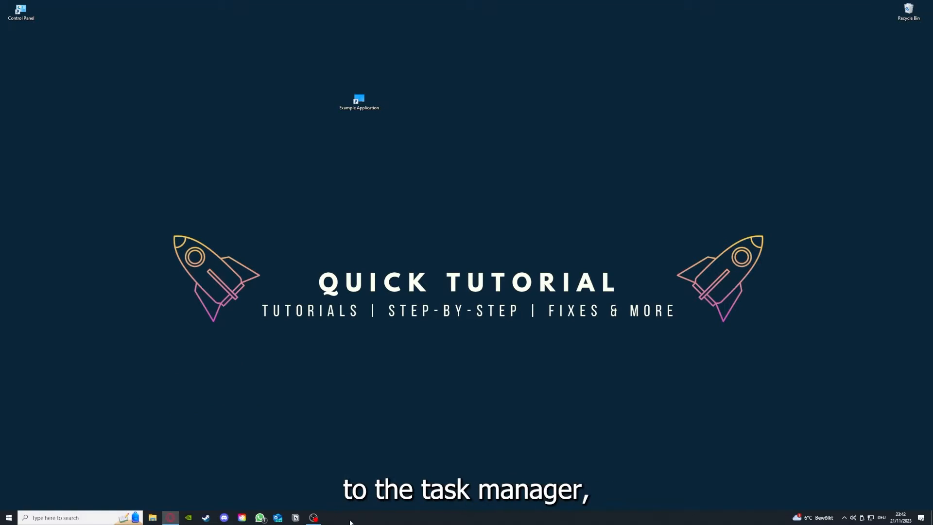
Force the example app closed by ending its task in Task Manager
{"action": "right_click", "coordinate": [350, 517]}
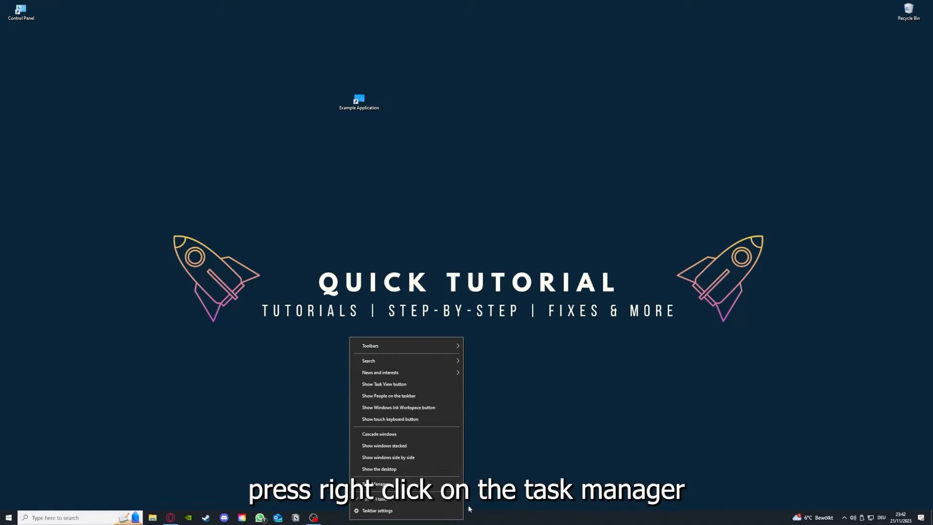
{"action": "left_click", "coordinate": [377, 483]}
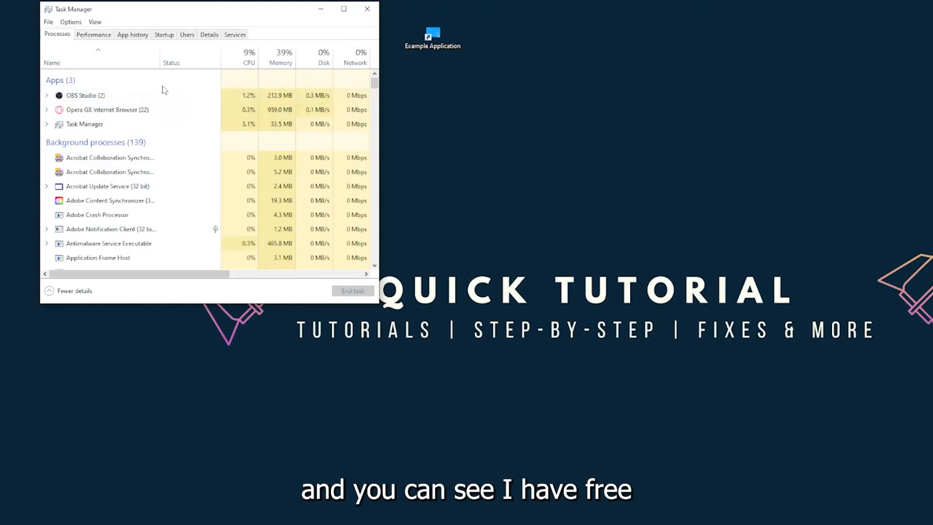
{"action": "left_click", "coordinate": [84, 123]}
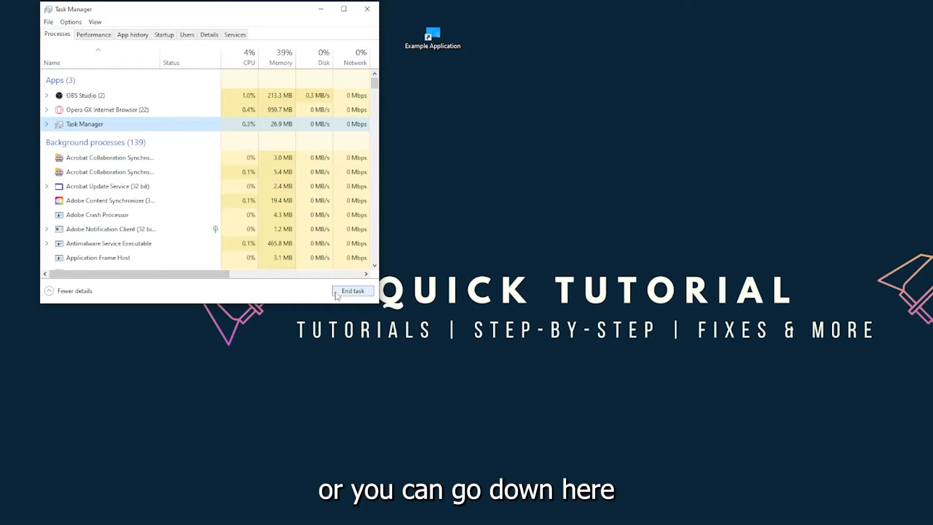
{"action": "left_click", "coordinate": [352, 290]}
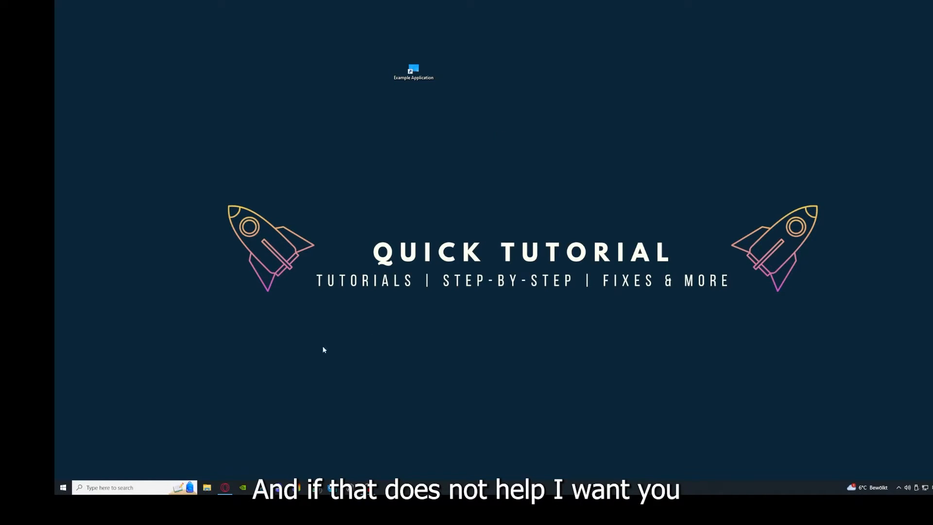
{"action": "mouse_move", "coordinate": [288, 263]}
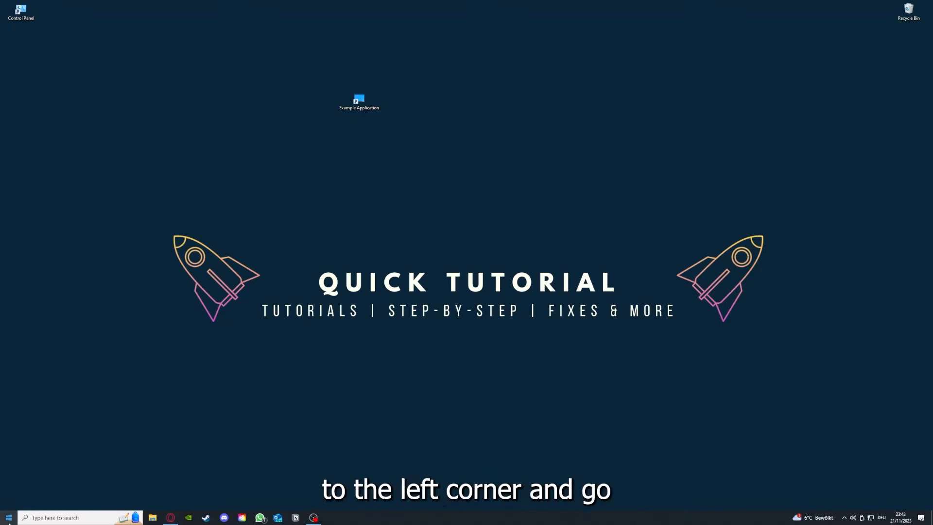
Bring up the PC shutdown and restart choices from the Start menu
{"action": "left_click", "coordinate": [8, 517]}
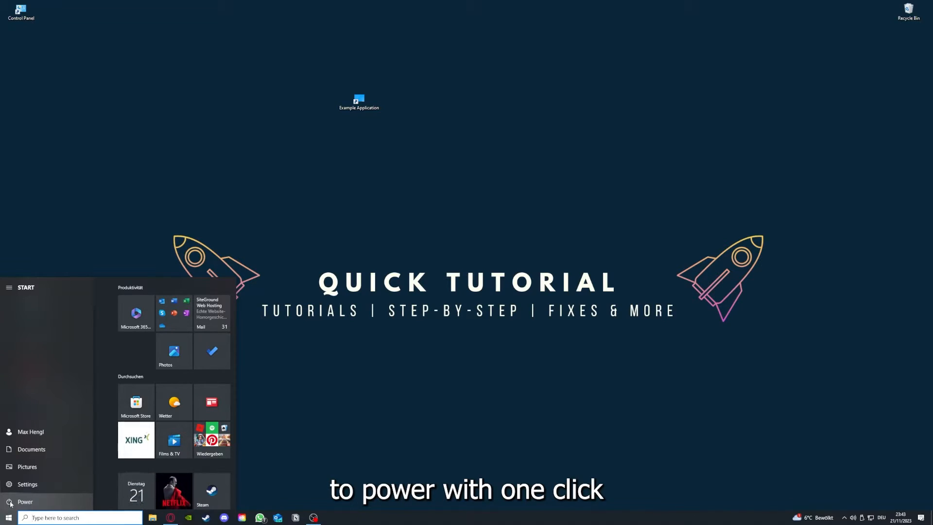
{"action": "left_click", "coordinate": [26, 502]}
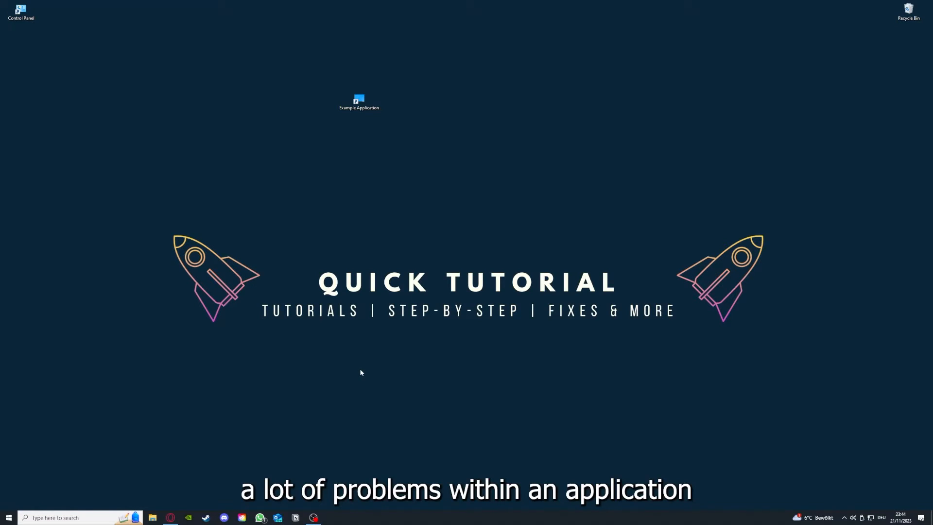
{"action": "mouse_move", "coordinate": [464, 416]}
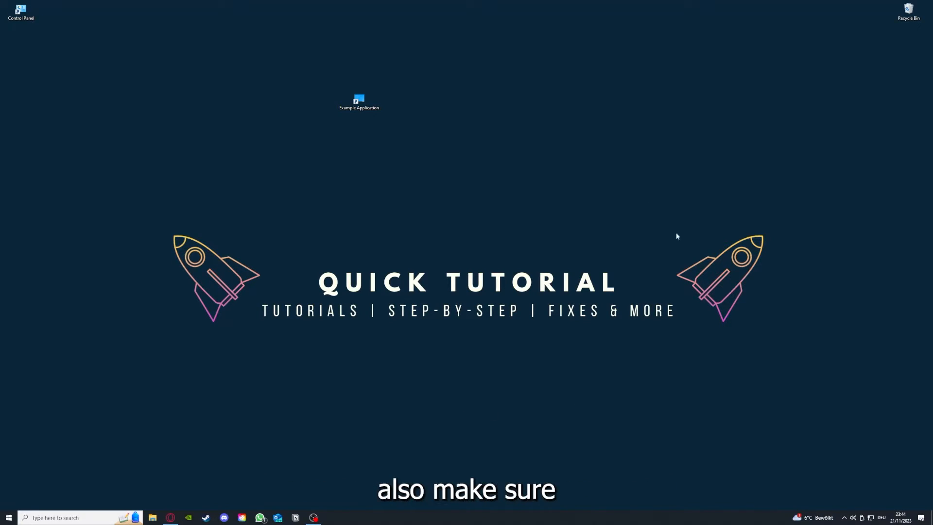
{"action": "mouse_move", "coordinate": [203, 188]}
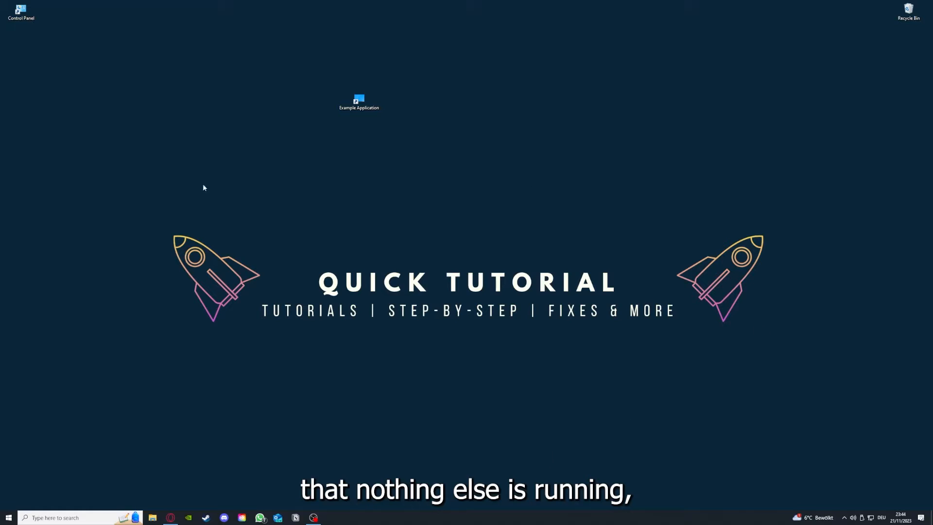
{"action": "mouse_move", "coordinate": [238, 512]}
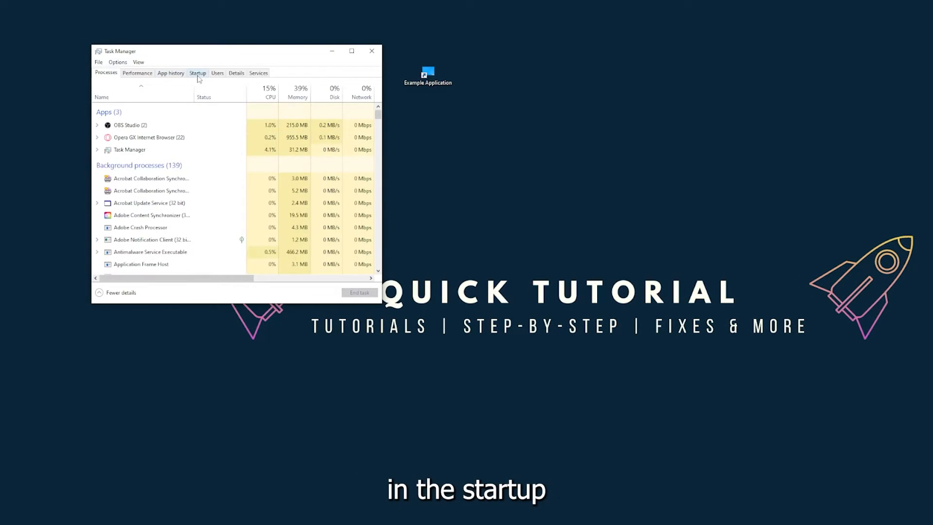
Show the Startup apps list full screen and review individual entries' status and impact
{"action": "left_click", "coordinate": [197, 73]}
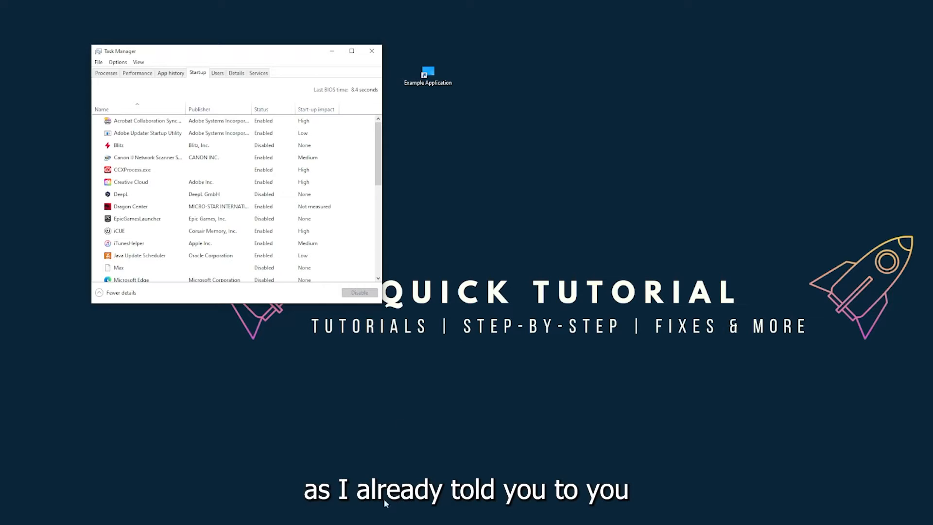
{"action": "right_click", "coordinate": [417, 517]}
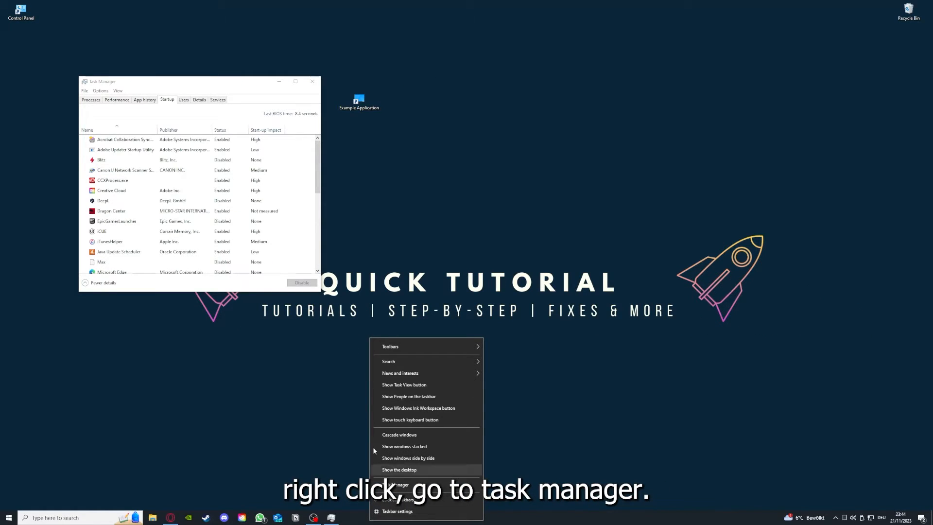
{"action": "left_click", "coordinate": [296, 81]}
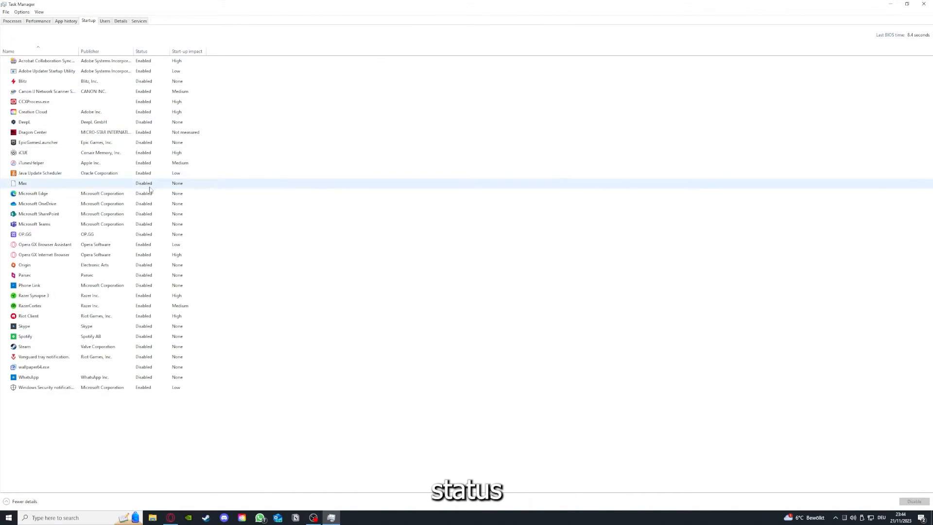
{"action": "mouse_move", "coordinate": [119, 32]}
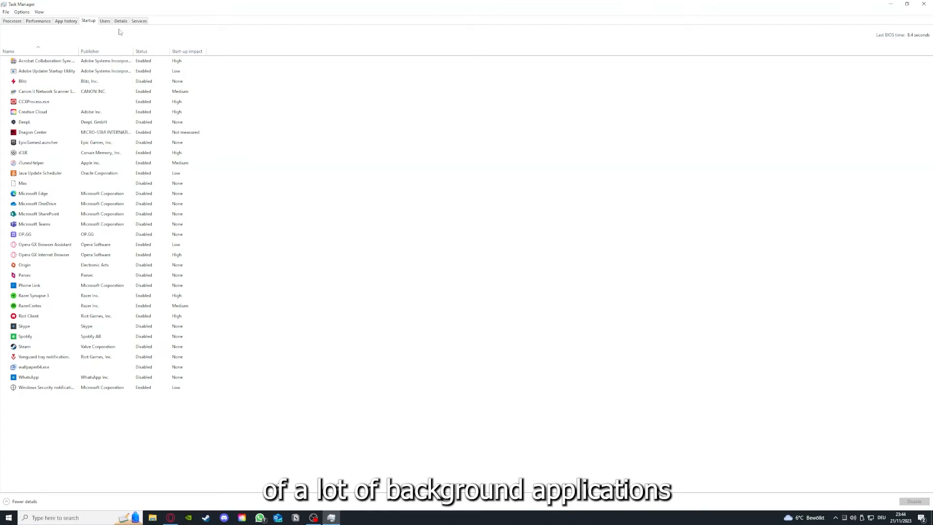
{"action": "mouse_move", "coordinate": [25, 47]}
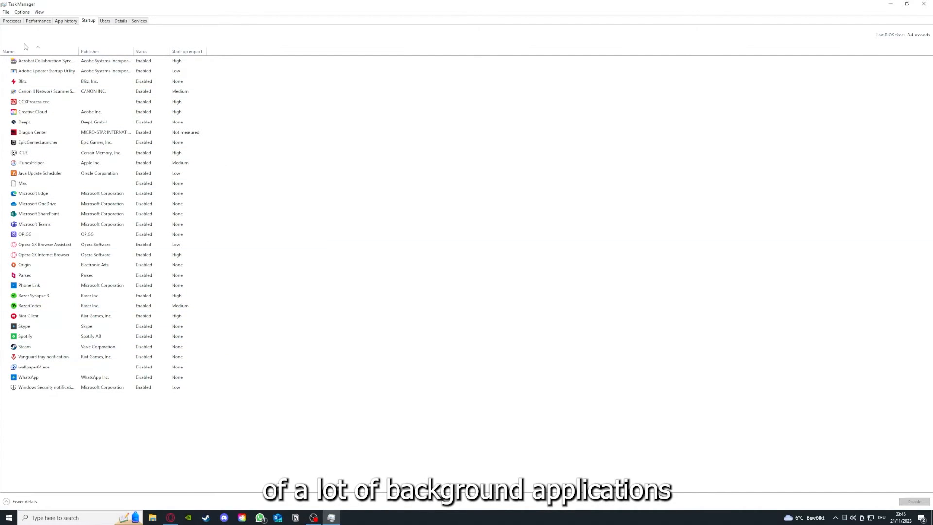
{"action": "right_click", "coordinate": [44, 61]}
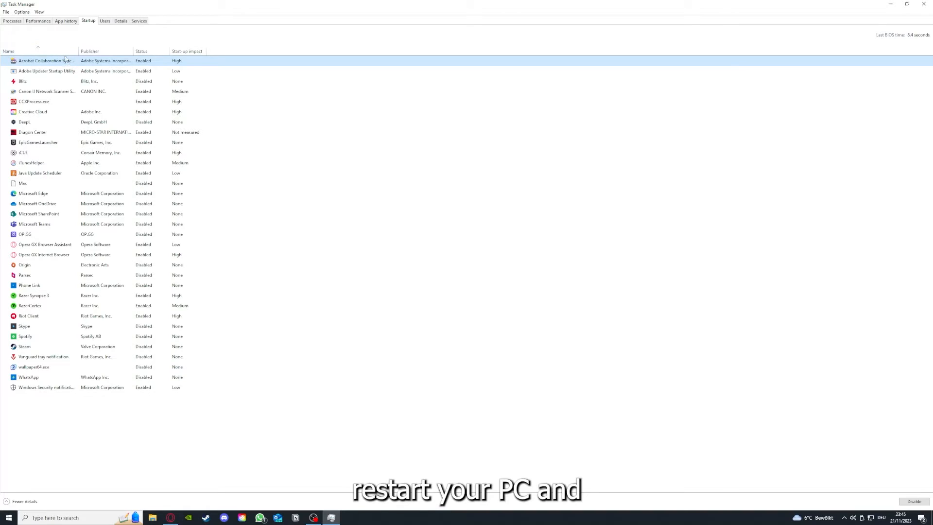
{"action": "mouse_move", "coordinate": [119, 30]}
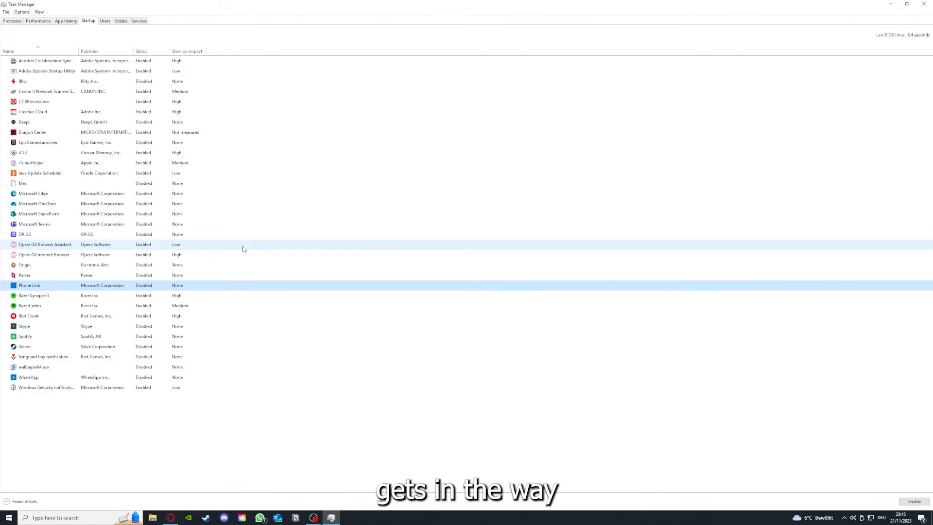
{"action": "left_click", "coordinate": [31, 163]}
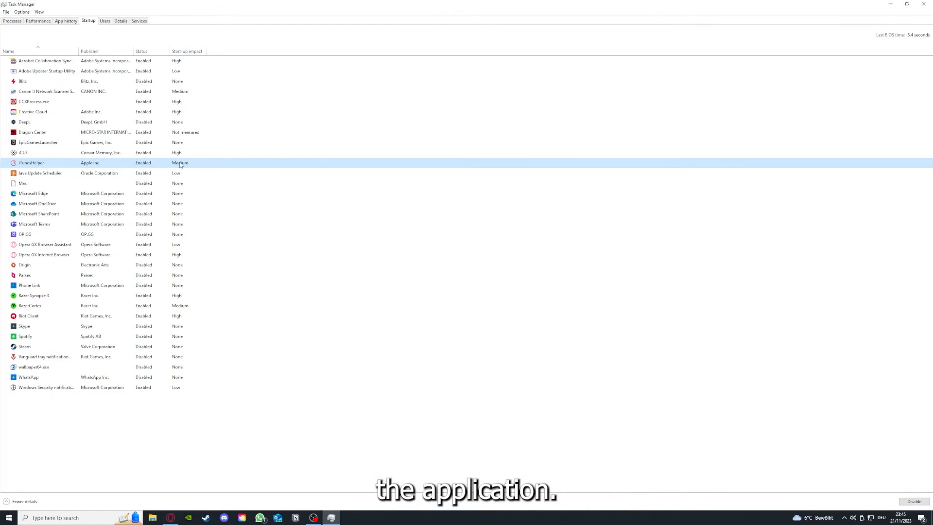
{"action": "left_click", "coordinate": [926, 4]}
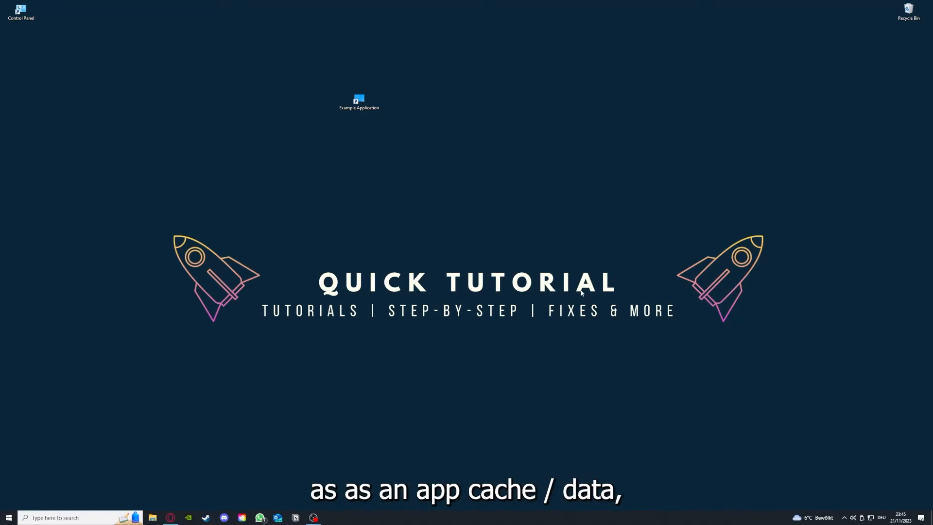
{"action": "mouse_move", "coordinate": [532, 153]}
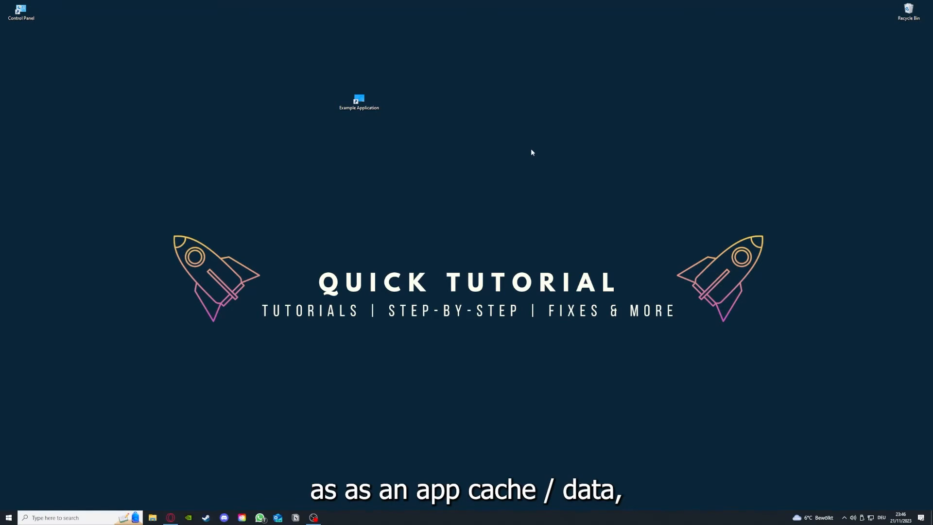
{"action": "mouse_move", "coordinate": [395, 153]}
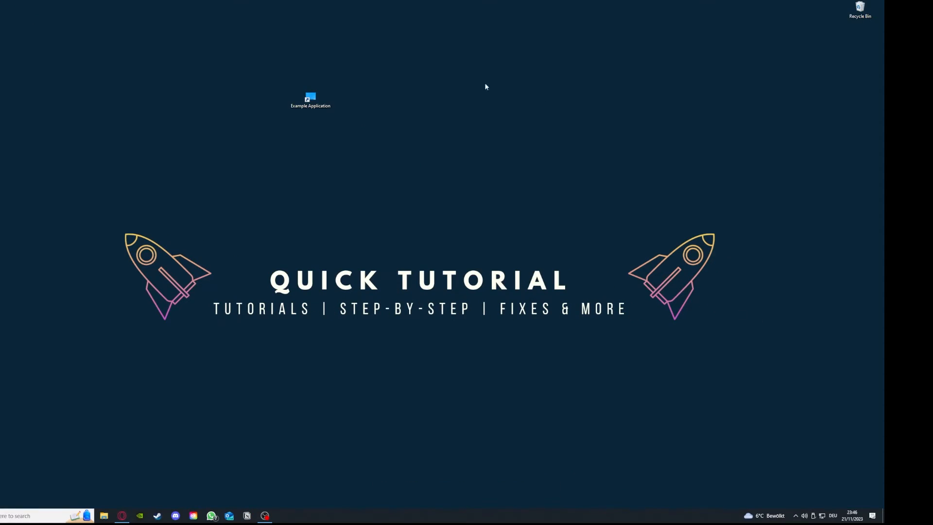
{"action": "mouse_move", "coordinate": [86, 223]}
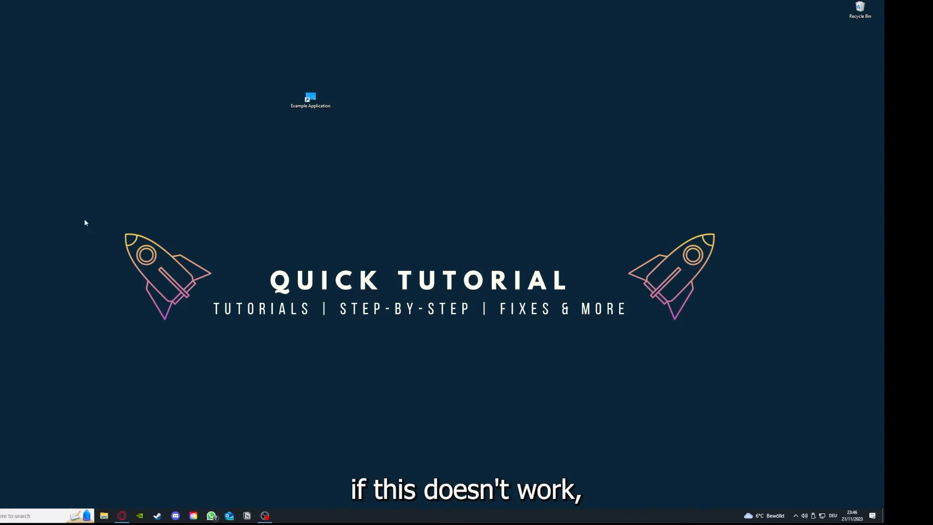
{"action": "mouse_move", "coordinate": [114, 190]}
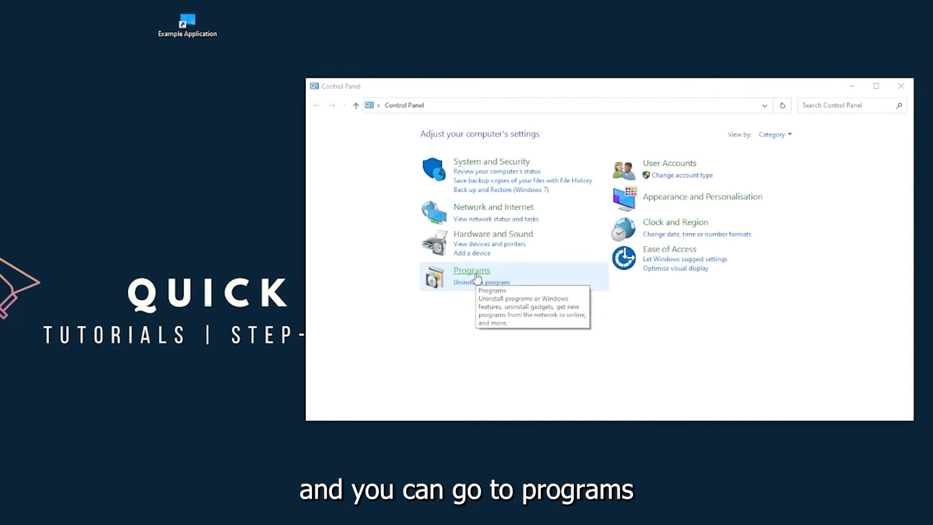
Reach the Programs and Features list of installed programs and scroll down it
{"action": "left_click", "coordinate": [470, 271]}
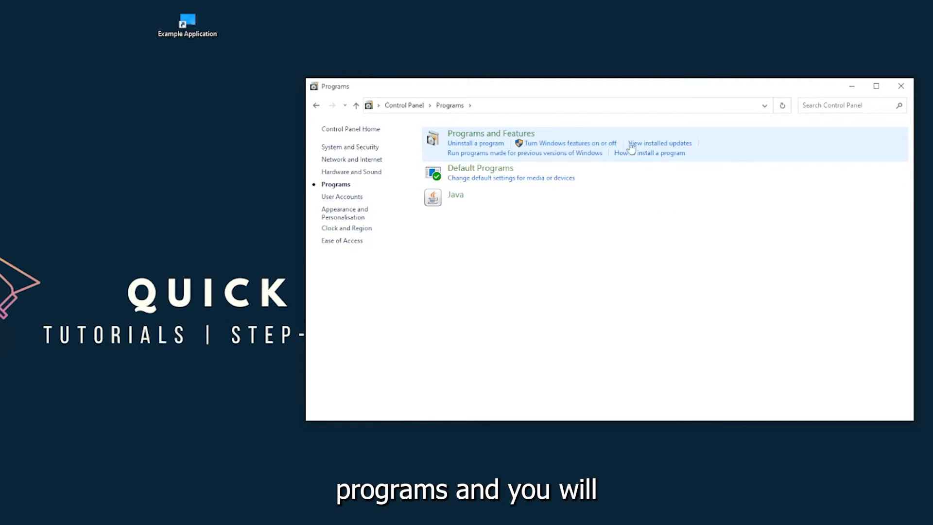
{"action": "mouse_move", "coordinate": [491, 134]}
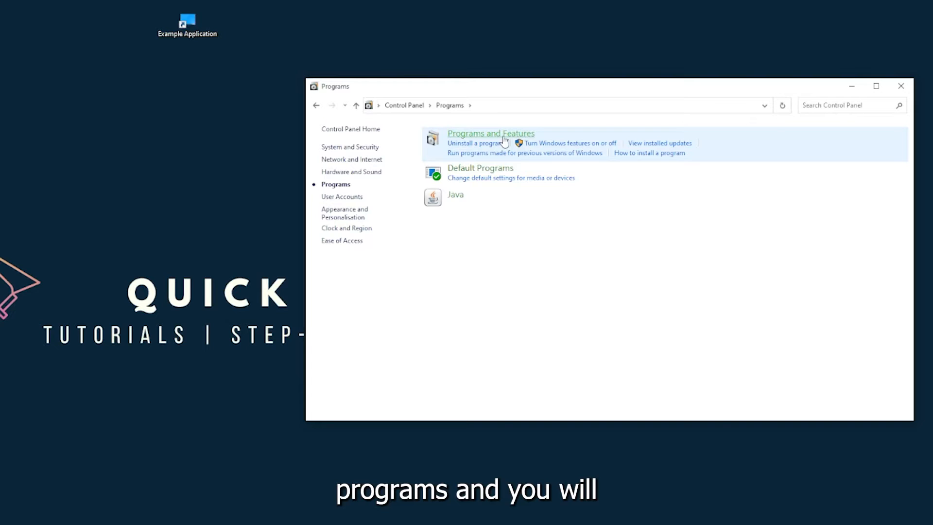
{"action": "left_click", "coordinate": [490, 133]}
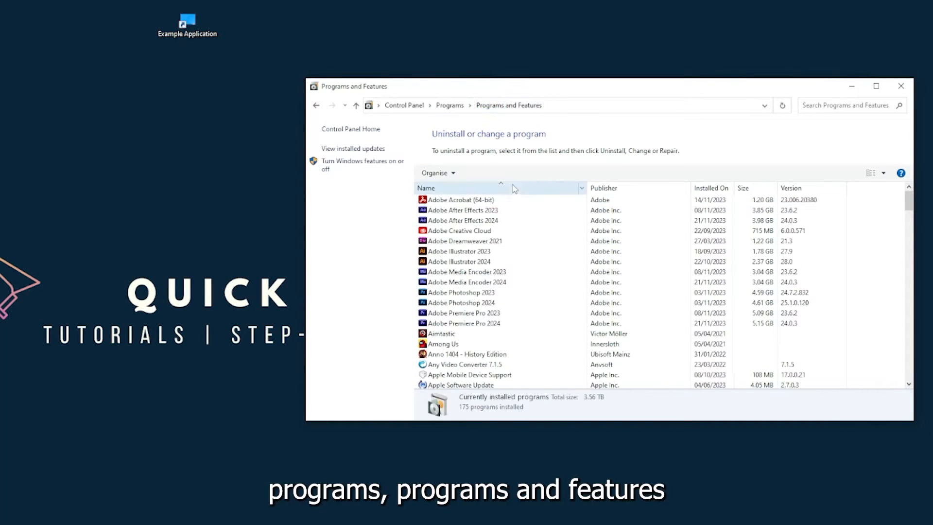
{"action": "scroll", "scroll_direction": "down", "scroll_amount": 3}
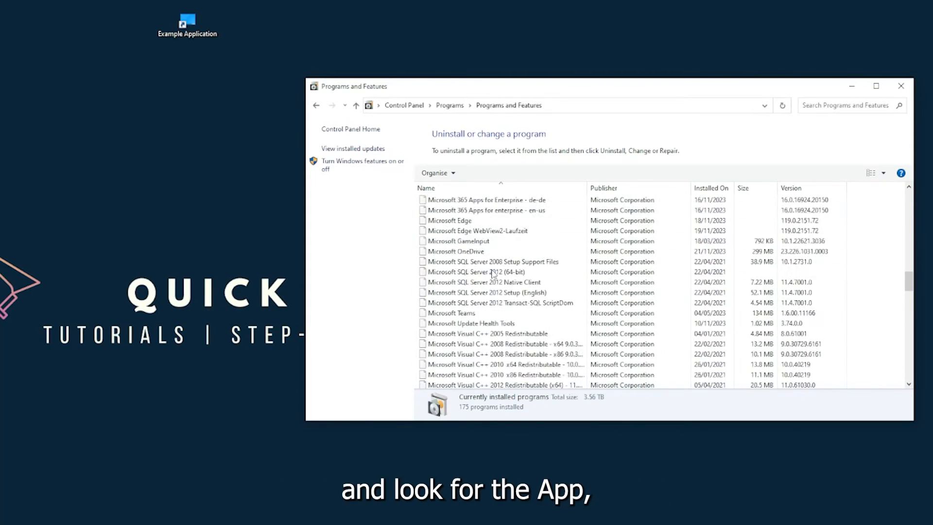
{"action": "scroll", "scroll_direction": "down", "scroll_amount": 3}
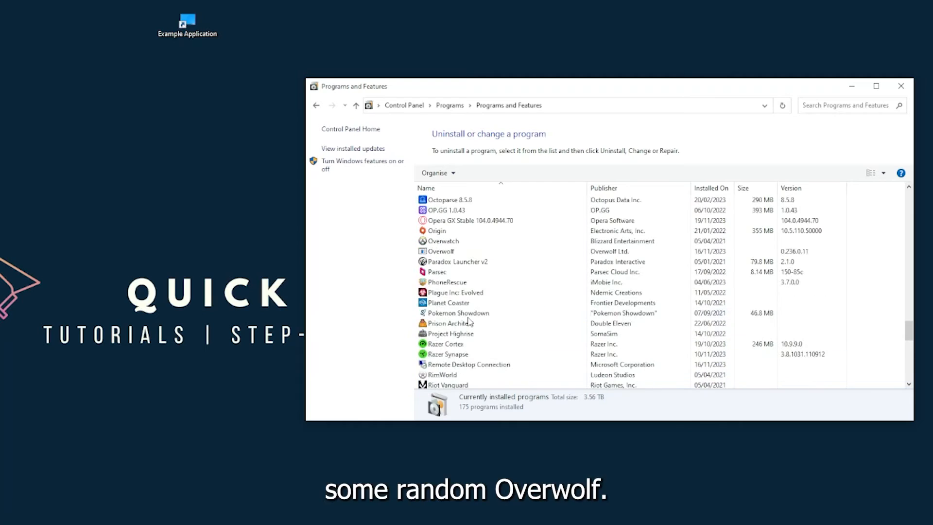
Uninstall Overwolf via Uninstall/Change and answer Yes to remove it from the list
{"action": "left_click", "coordinate": [441, 312]}
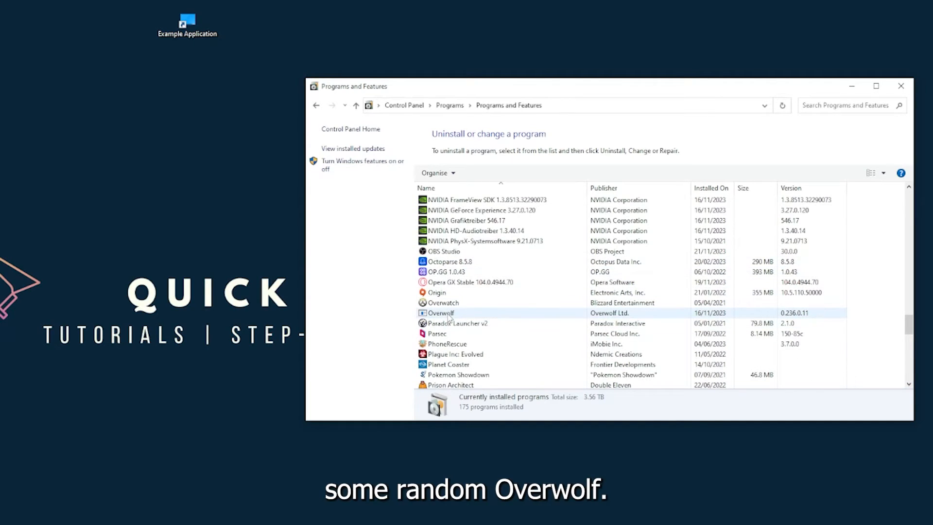
{"action": "right_click", "coordinate": [440, 312]}
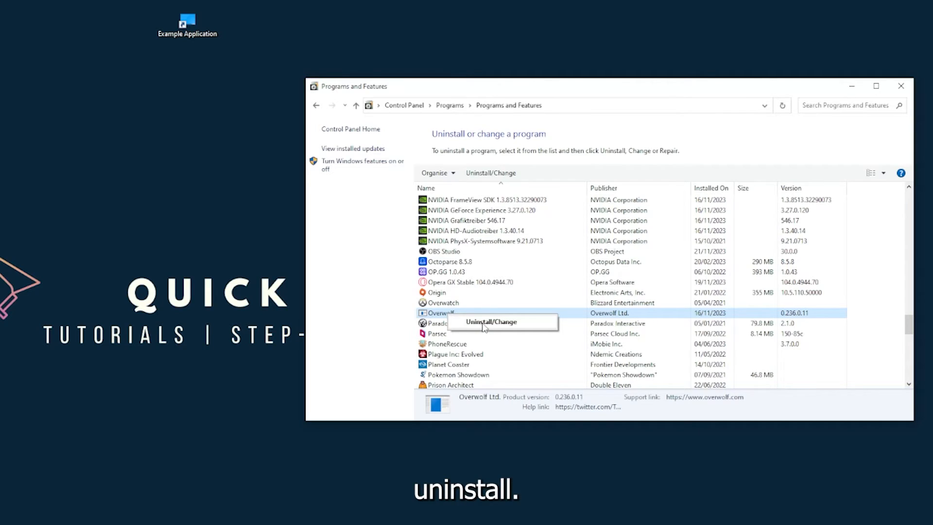
{"action": "left_click", "coordinate": [490, 322]}
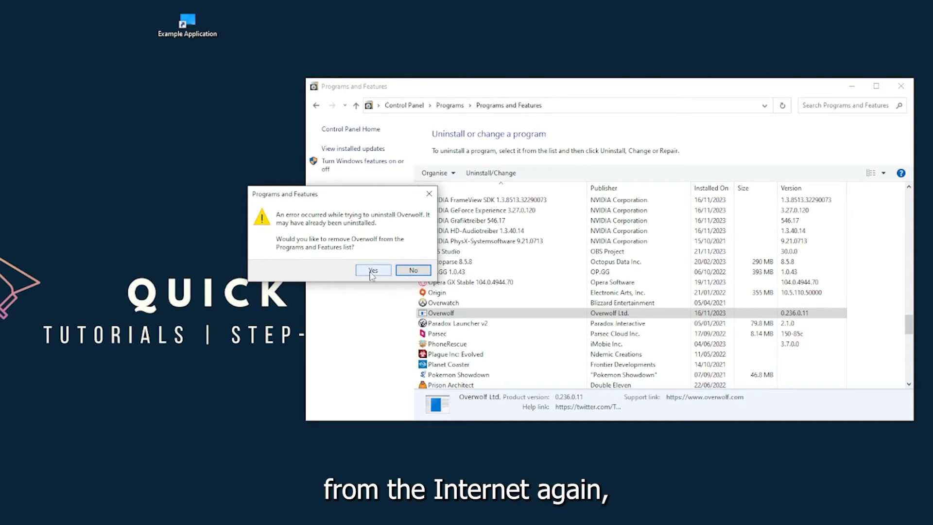
{"action": "left_click", "coordinate": [372, 271]}
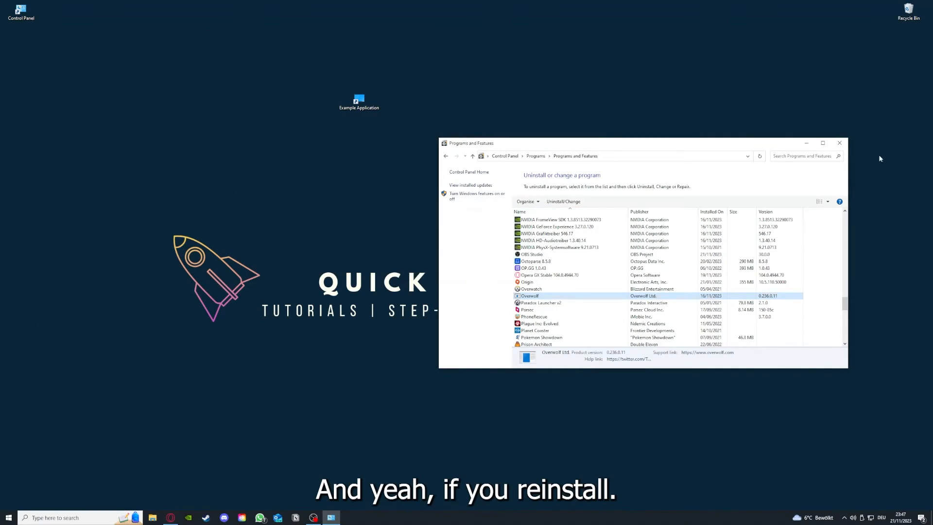
Close the Programs and Features window, returning to the desktop
{"action": "left_click", "coordinate": [839, 143]}
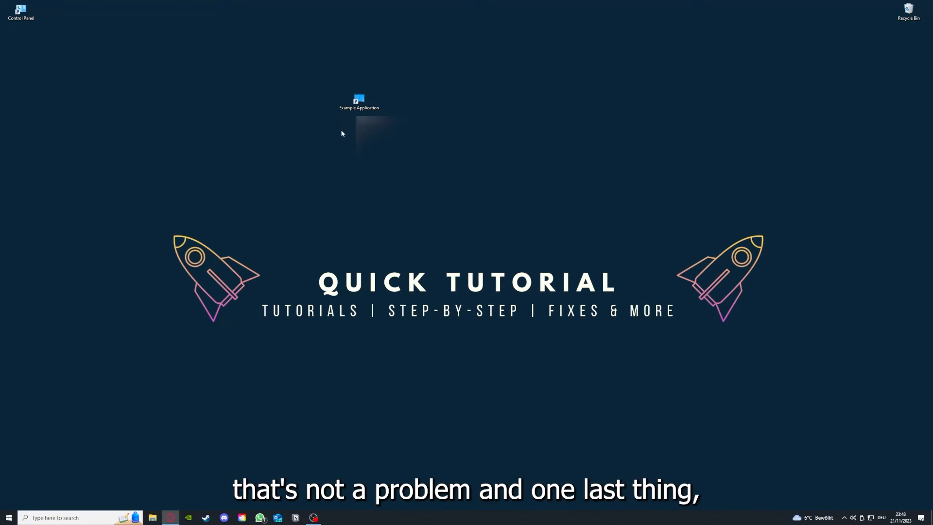
View the Example Application shortcut's Properties, checking its Details and Shortcut settings
{"action": "right_click", "coordinate": [359, 101]}
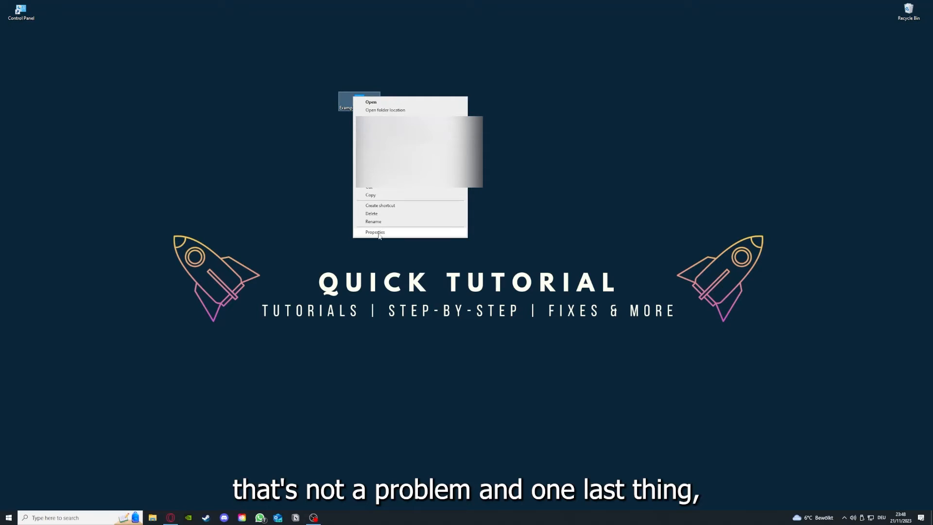
{"action": "mouse_move", "coordinate": [370, 59]}
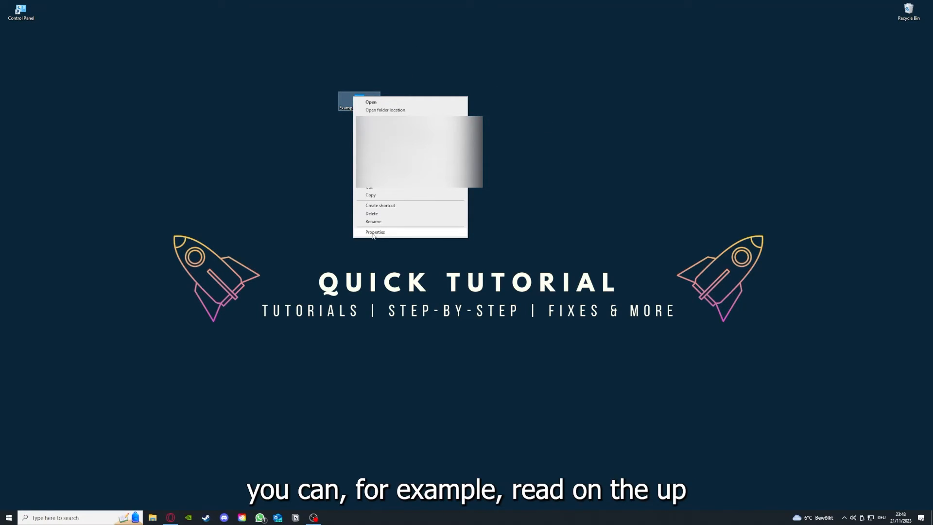
{"action": "left_click", "coordinate": [375, 232]}
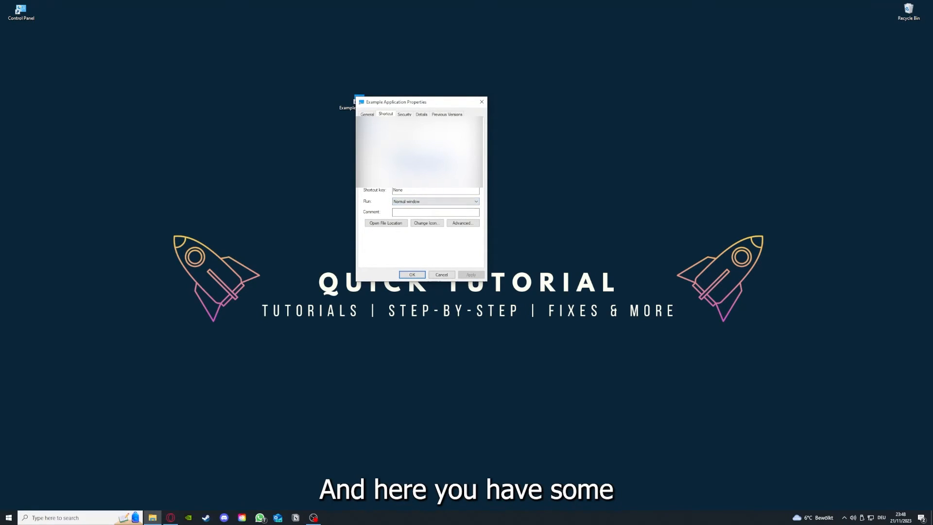
{"action": "left_click", "coordinate": [421, 114]}
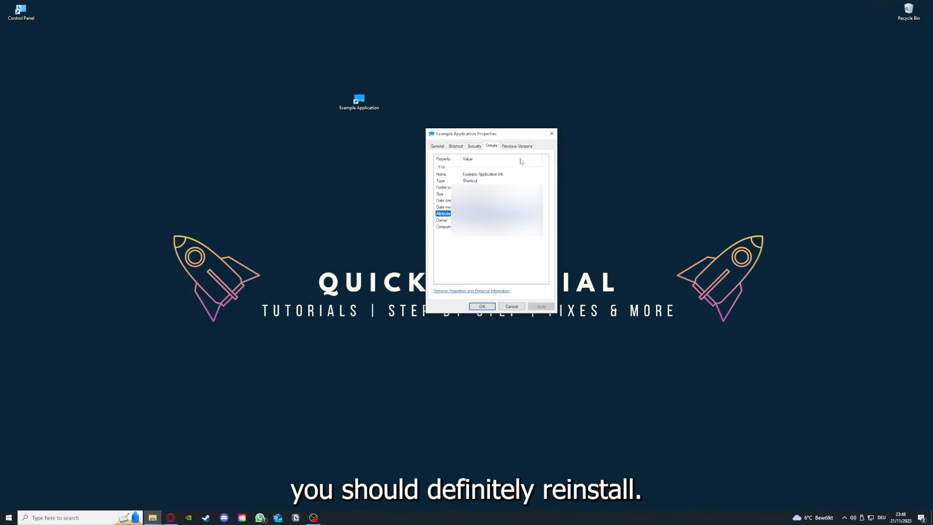
{"action": "left_click", "coordinate": [455, 146]}
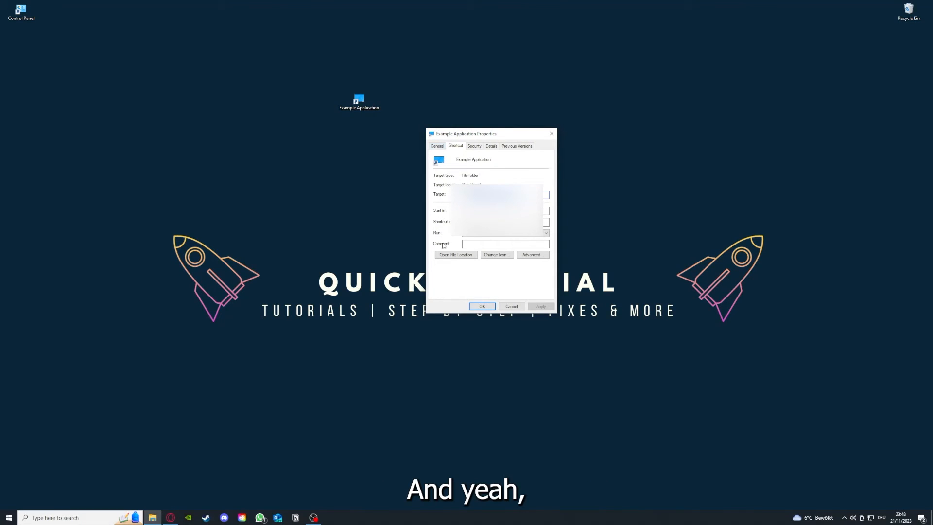
{"action": "mouse_move", "coordinate": [456, 255]}
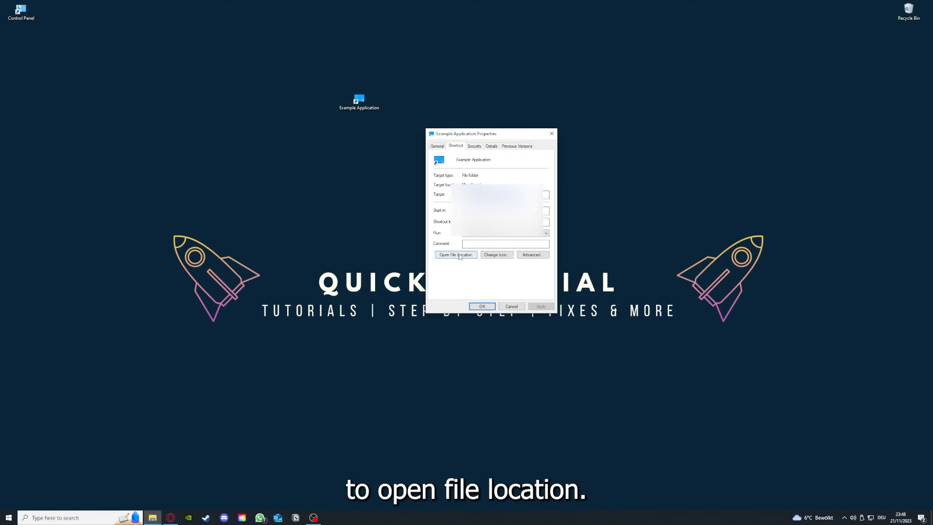
Open the shortcut's file location in File Explorer and close it again
{"action": "left_click", "coordinate": [455, 255]}
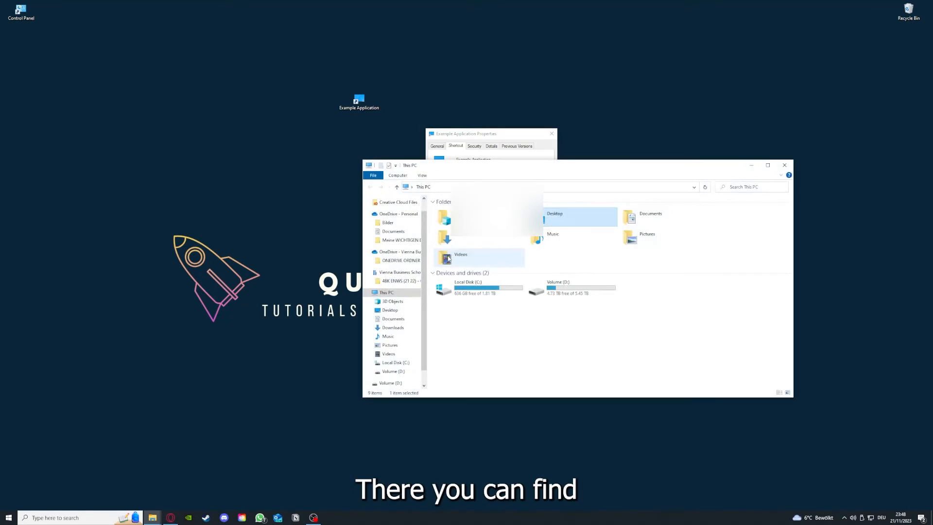
{"action": "mouse_move", "coordinate": [553, 202]}
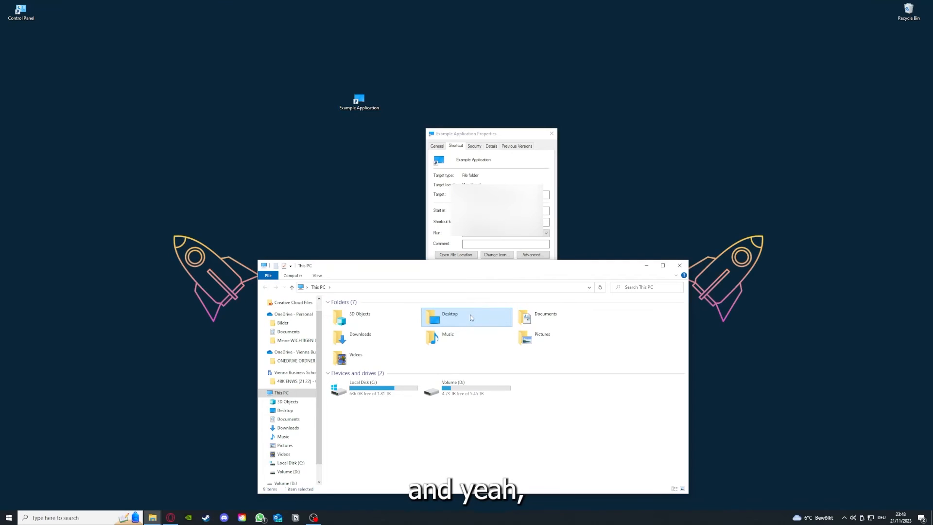
{"action": "mouse_move", "coordinate": [493, 327]}
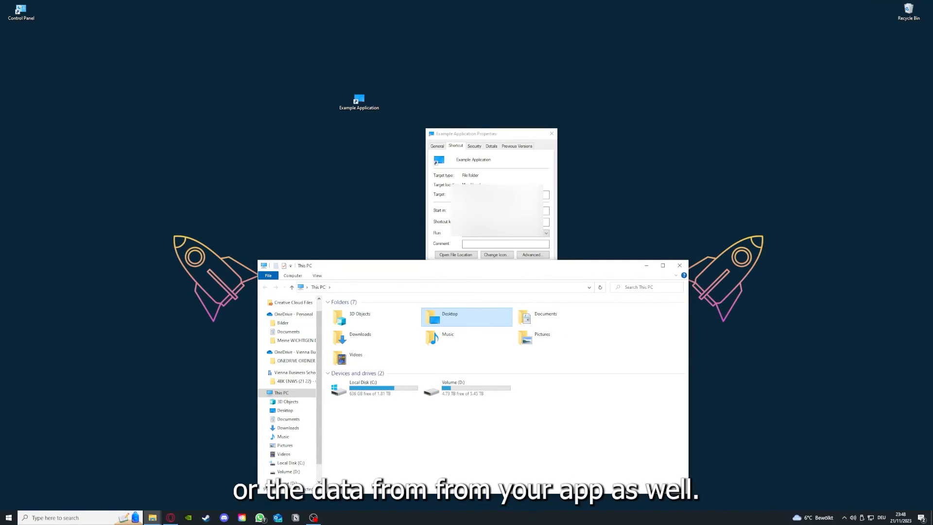
{"action": "mouse_move", "coordinate": [465, 337]}
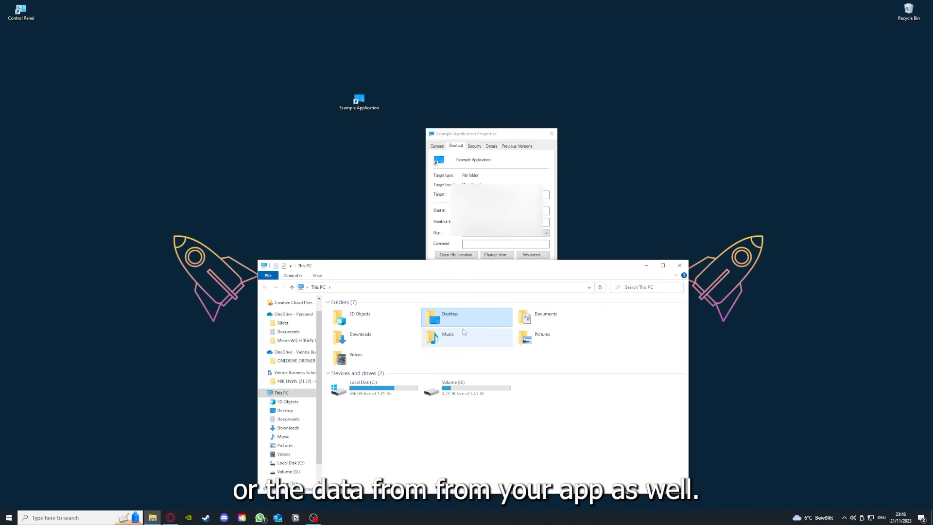
{"action": "left_click", "coordinate": [466, 317]}
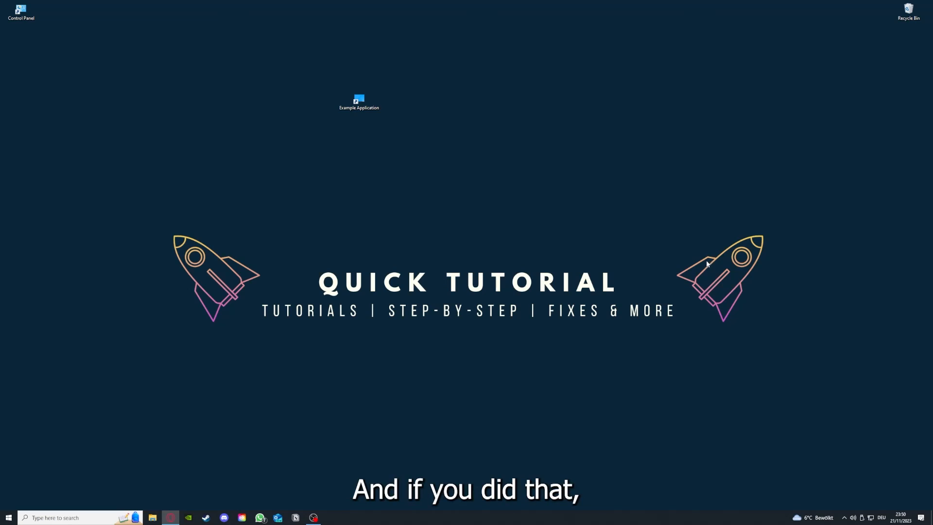
{"action": "mouse_move", "coordinate": [776, 285]}
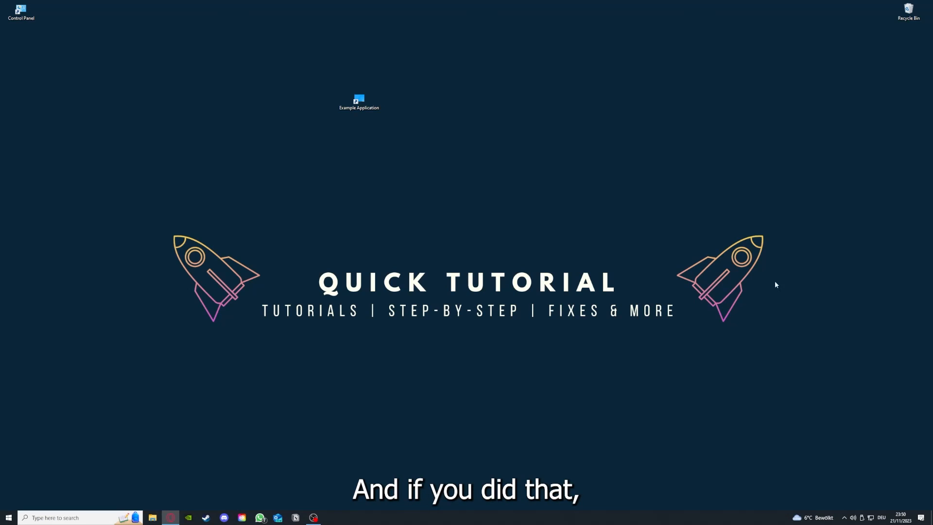